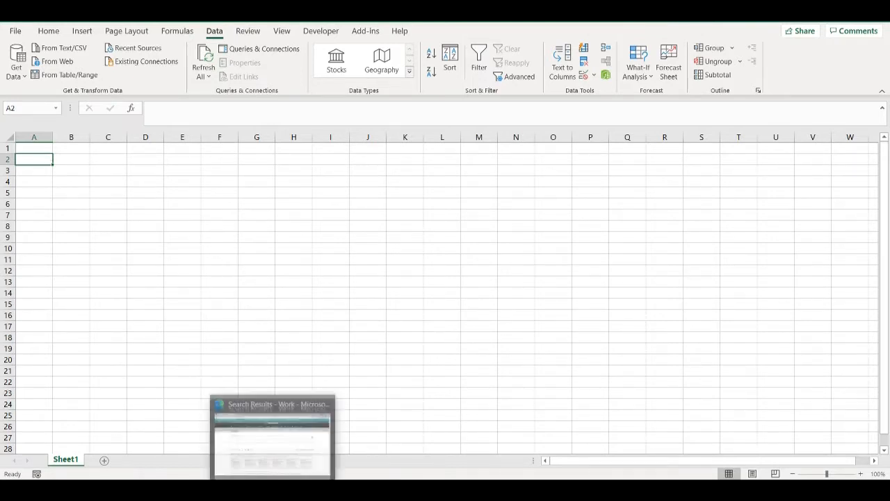
Search Reuters for 'Microsoft' from the Edge browser
left_click(272, 431)
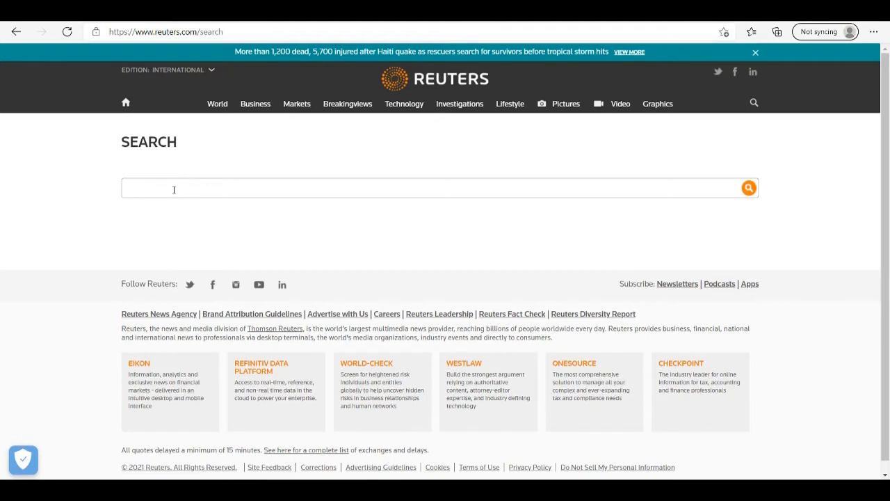
type("Microsoft")
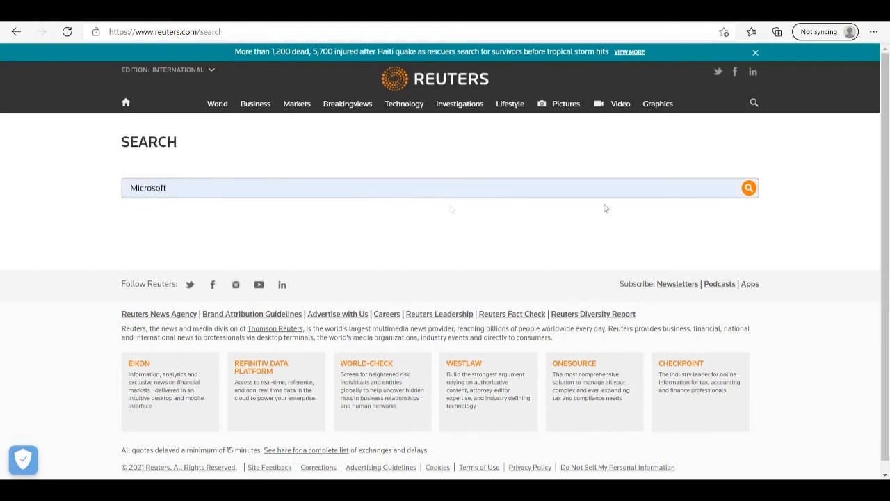
left_click(748, 187)
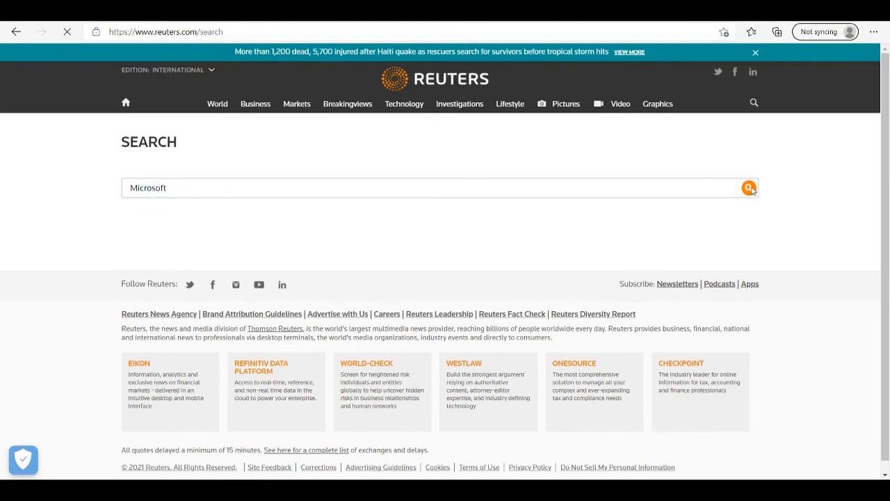
left_click(748, 187)
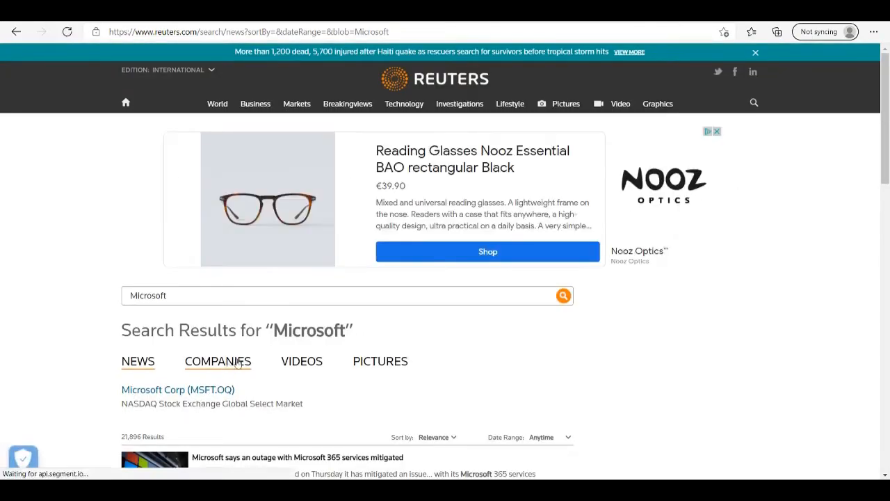
Navigate from Companies results to Microsoft Corp's Financials annual Income Statement page
left_click(217, 362)
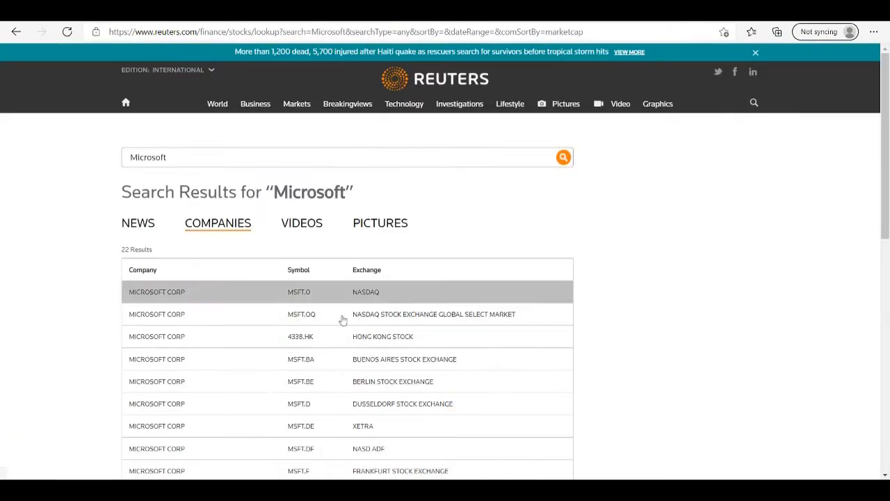
mouse_move(312, 322)
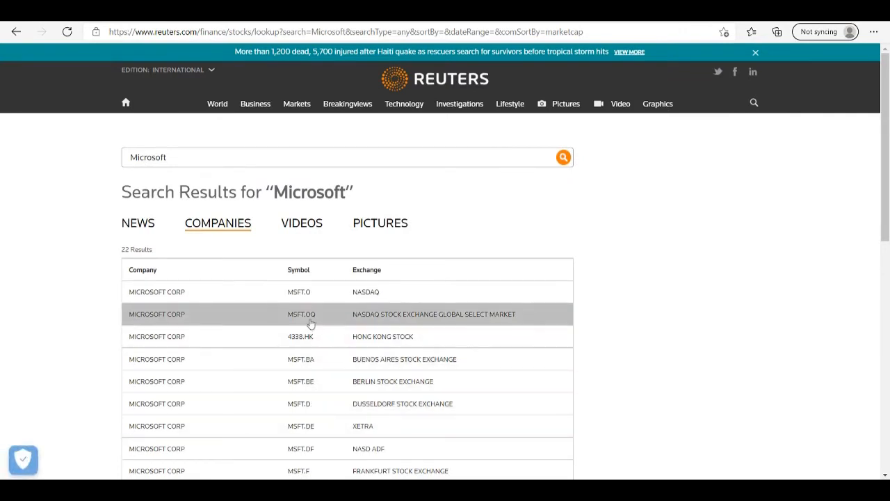
left_click(157, 292)
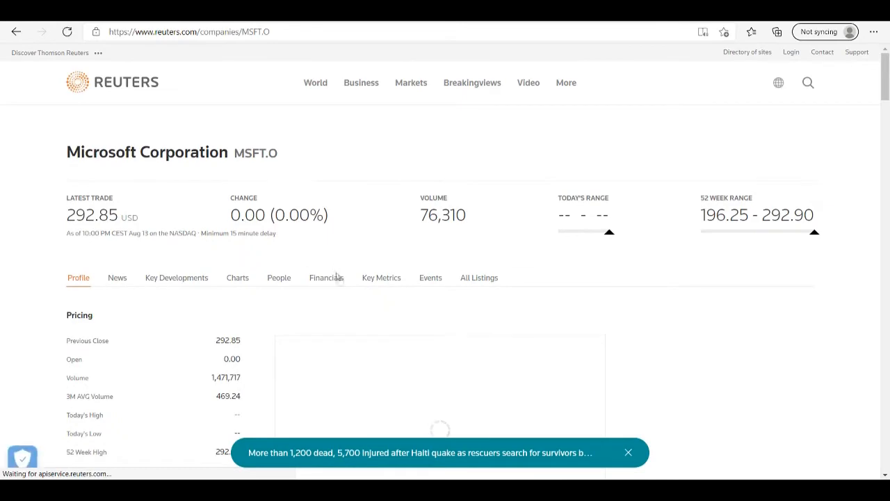
left_click(326, 278)
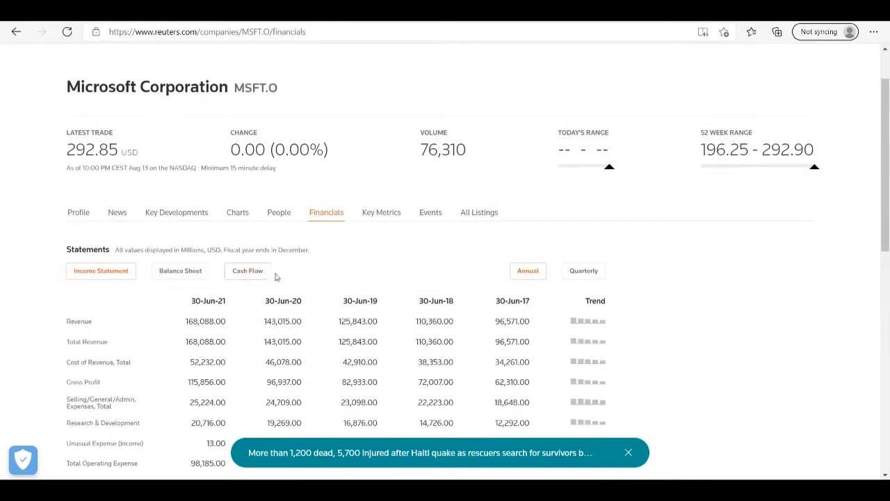
mouse_move(458, 264)
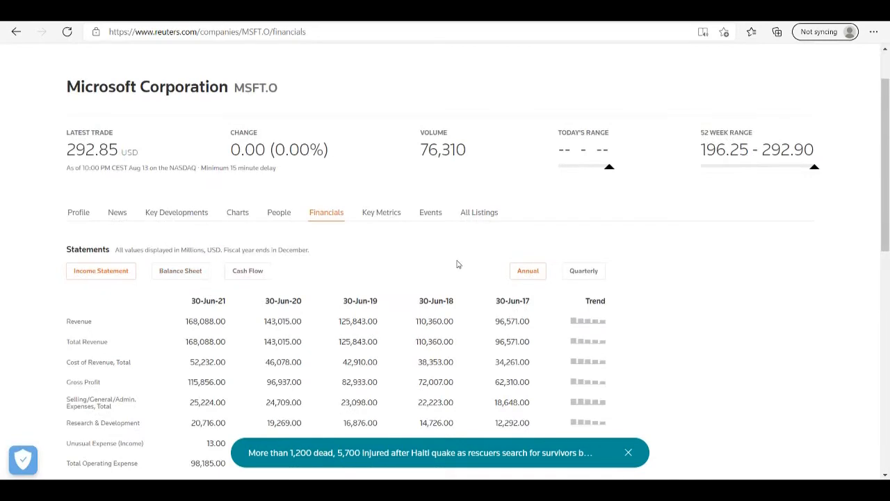
scroll("down", 3)
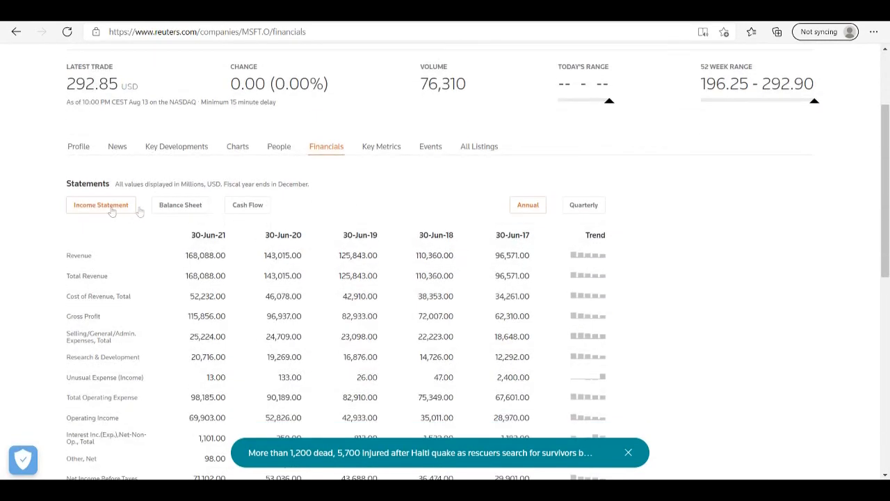
left_click(527, 204)
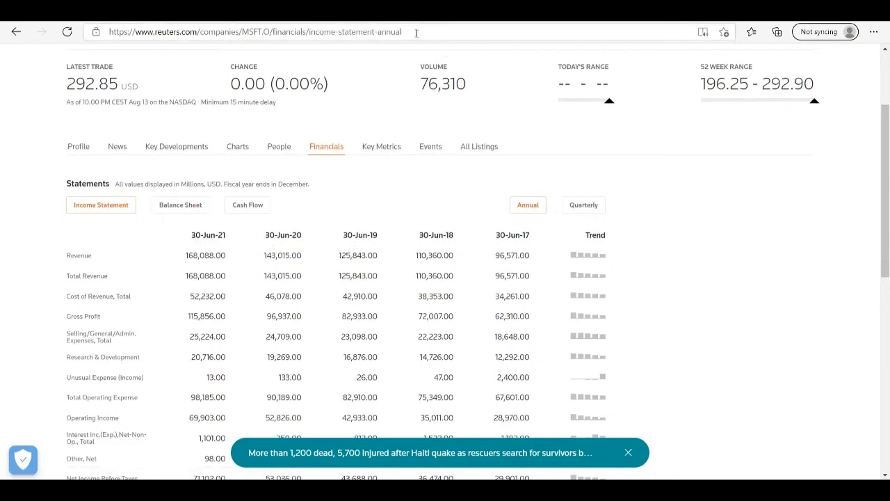
Select the income statement page URL in the address bar for copying
left_click(253, 30)
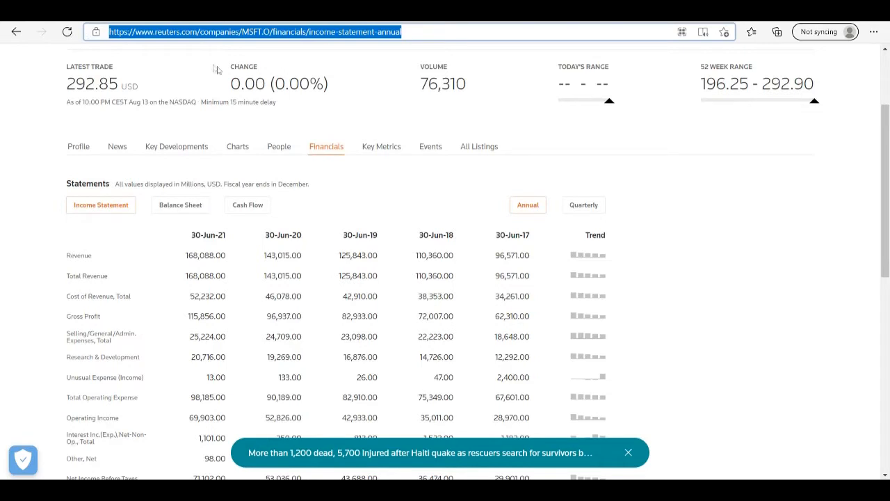
right_click(253, 31)
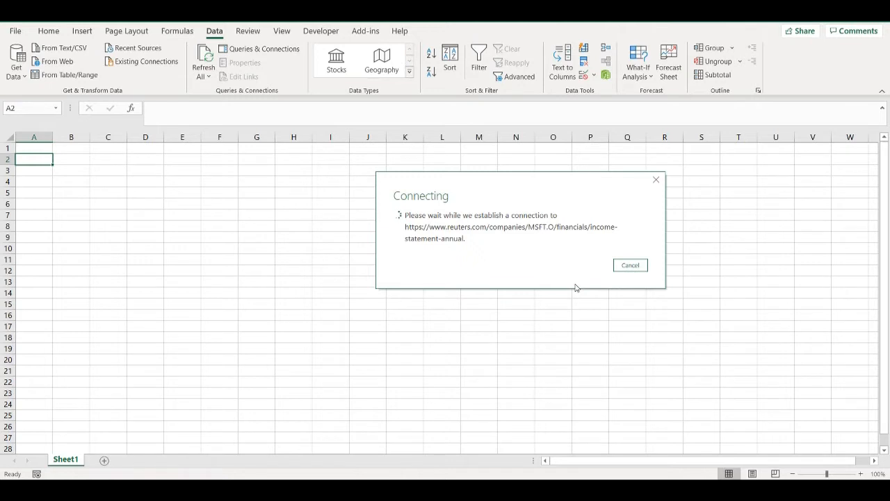
Import the copied income statement URL via From Web and preview Table 0 in the Navigator
left_click(630, 264)
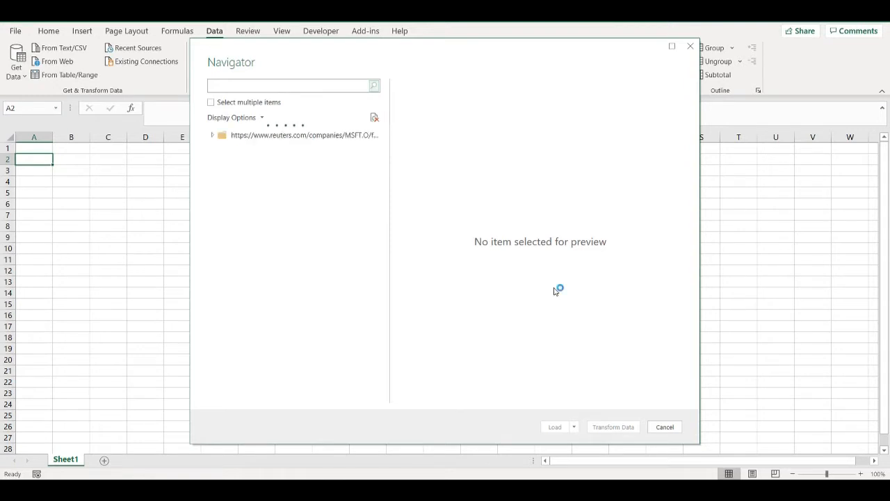
left_click(212, 135)
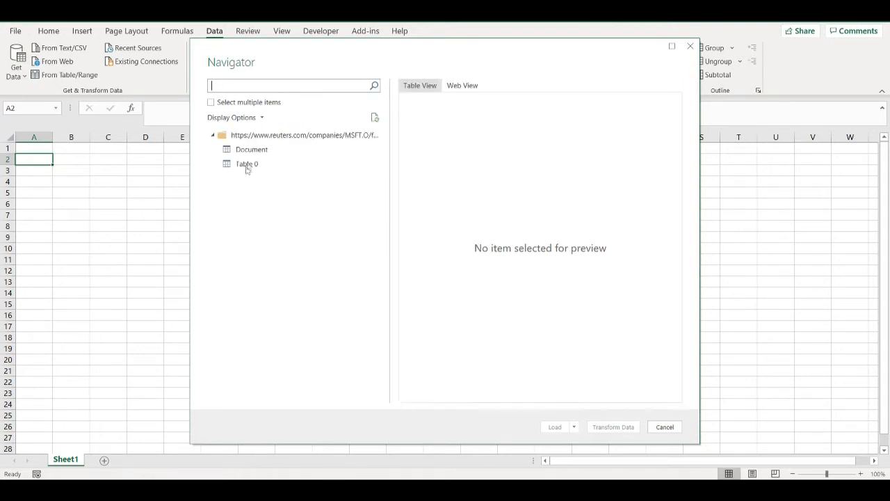
left_click(248, 164)
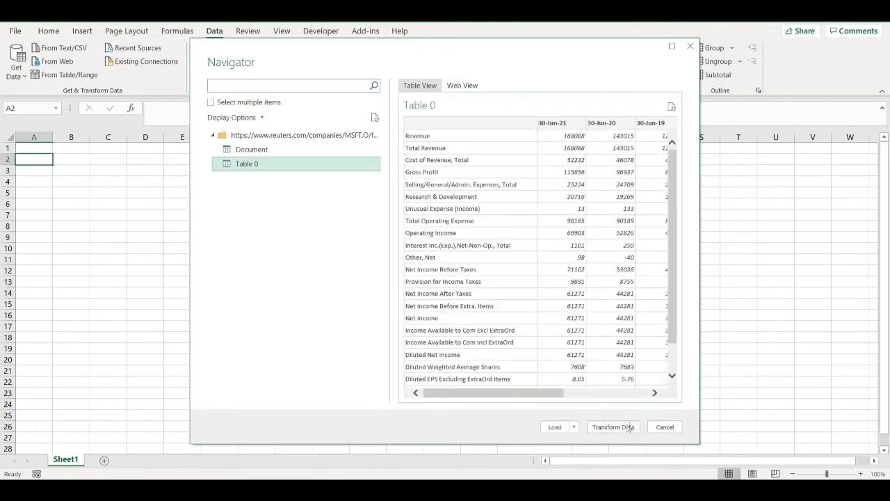
Transform Table 0 into Power Query Editor and select the row label column
left_click(665, 426)
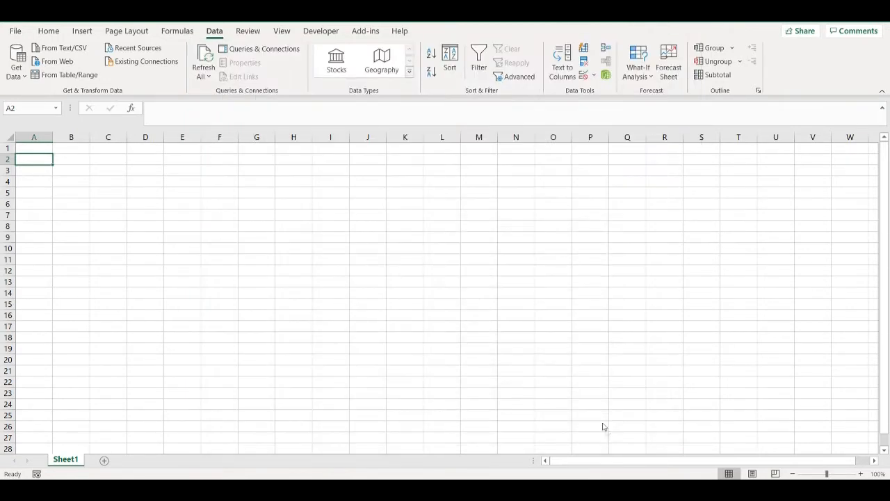
mouse_move(477, 350)
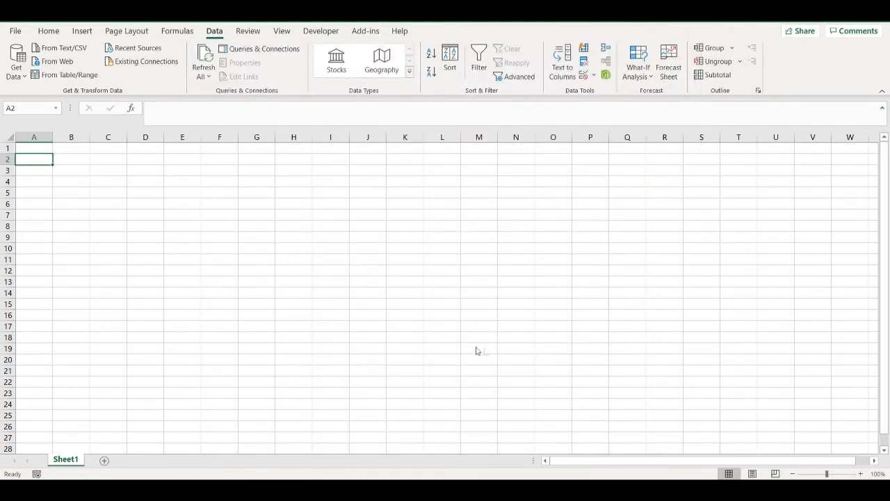
mouse_move(445, 327)
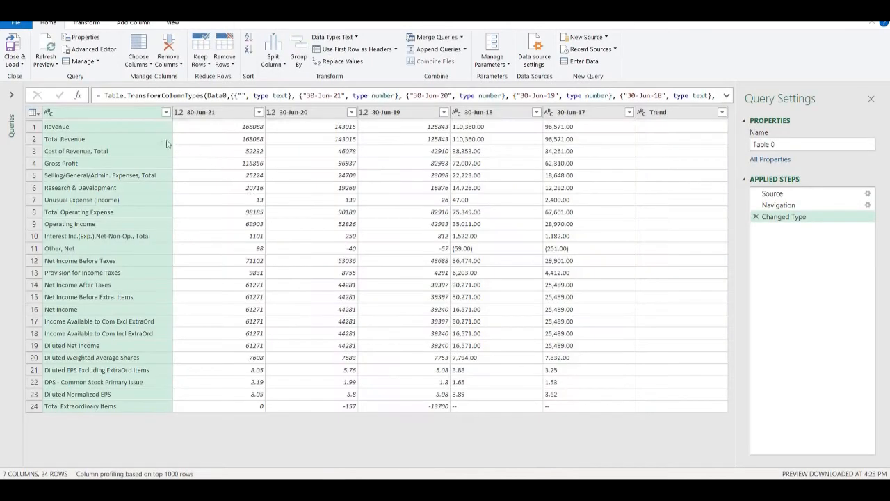
left_click(779, 204)
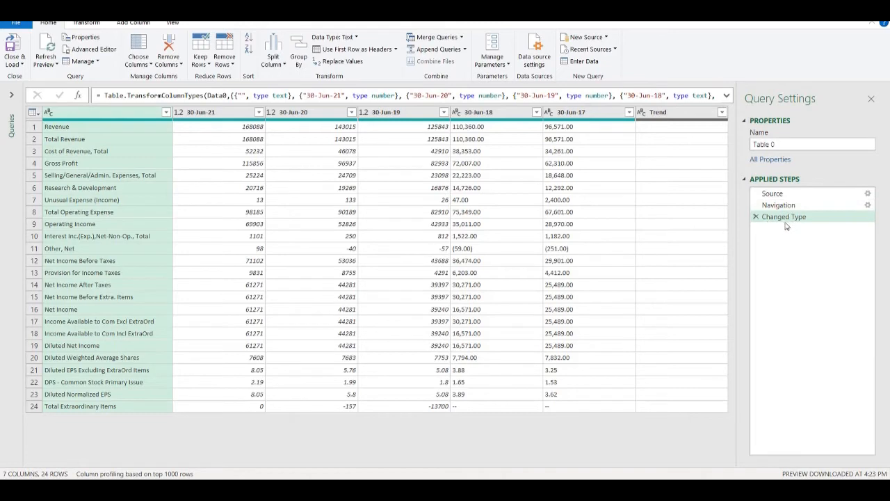
mouse_move(785, 223)
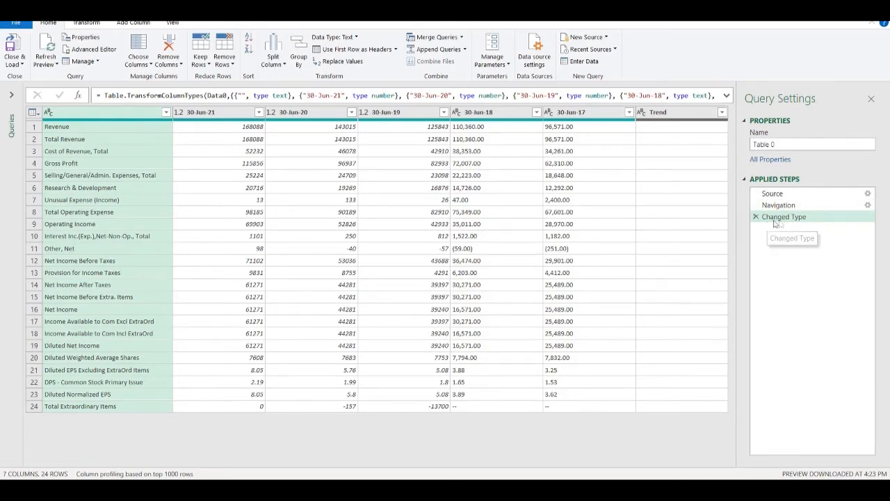
mouse_move(417, 194)
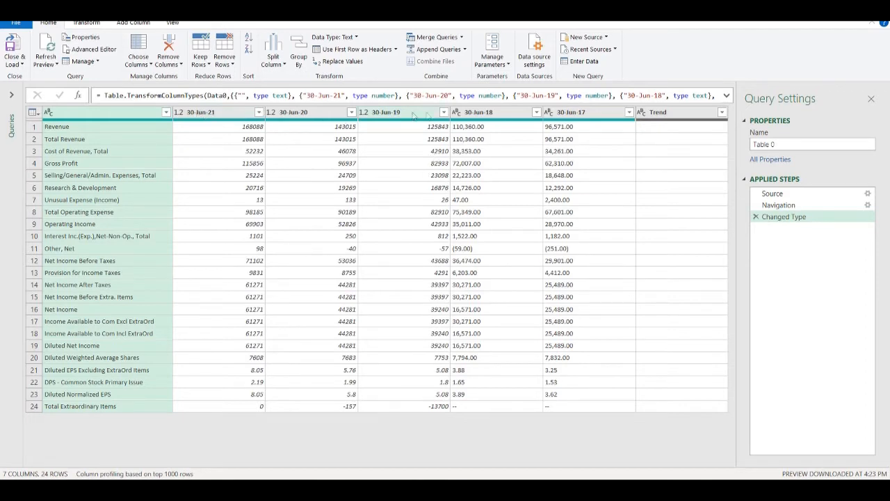
Set the 30-Jun-18 and 30-Jun-17 columns to Decimal Number data type
left_click(456, 111)
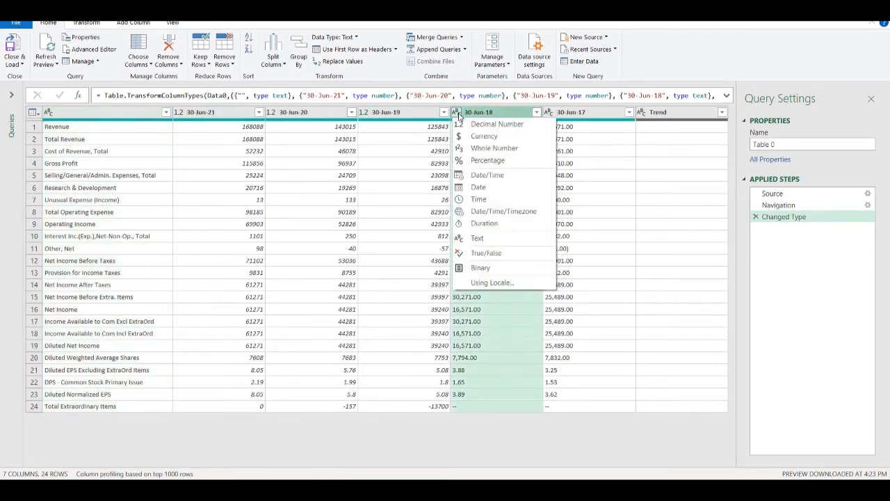
left_click(498, 124)
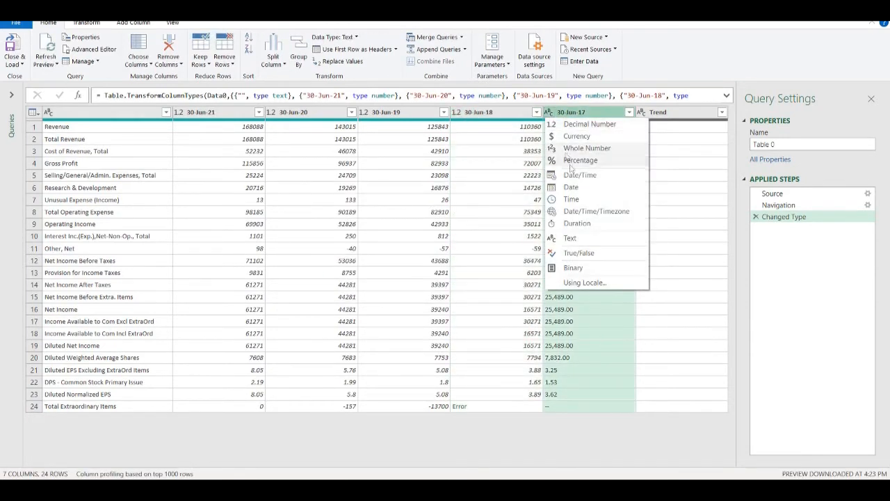
left_click(576, 137)
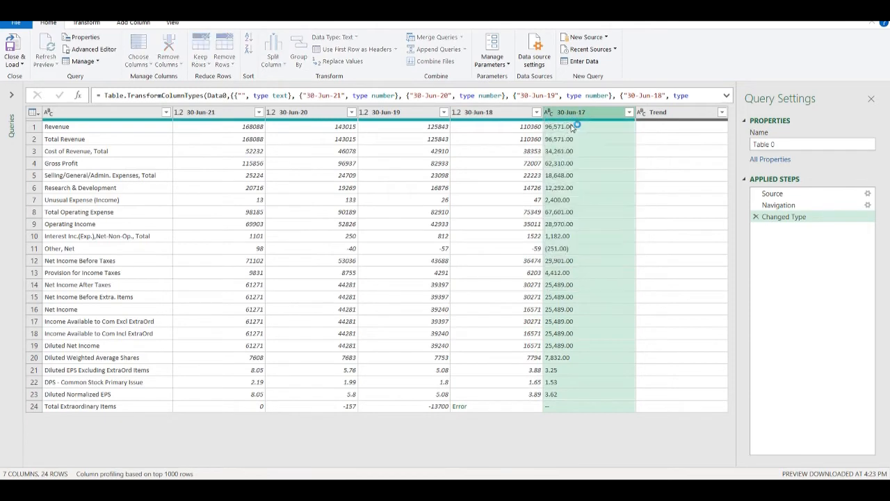
mouse_move(446, 278)
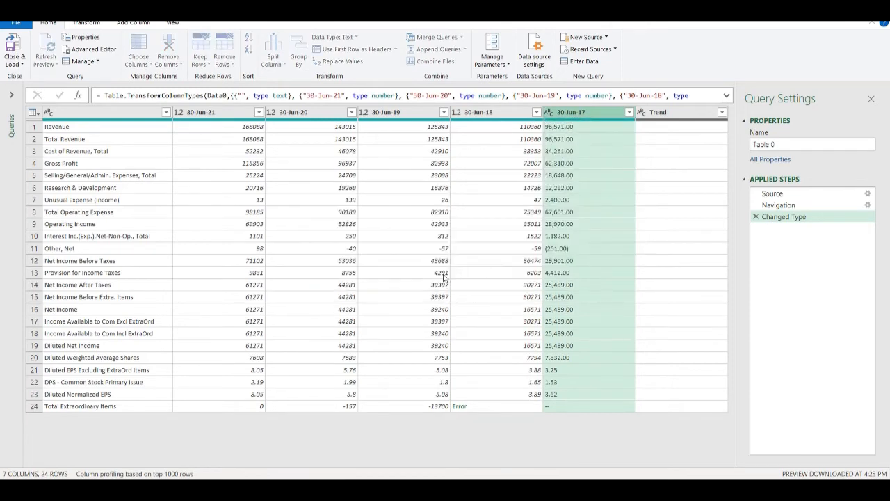
left_click(548, 112)
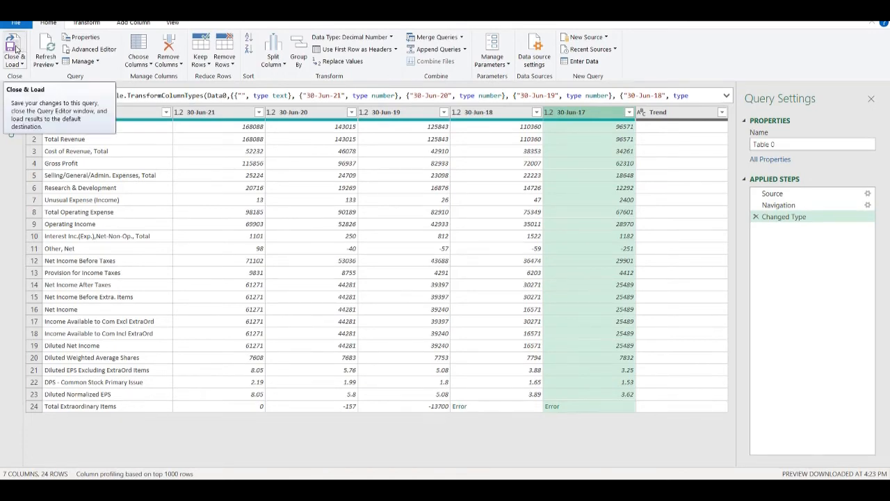
Close & Load the income statement query into a new worksheet
left_click(14, 47)
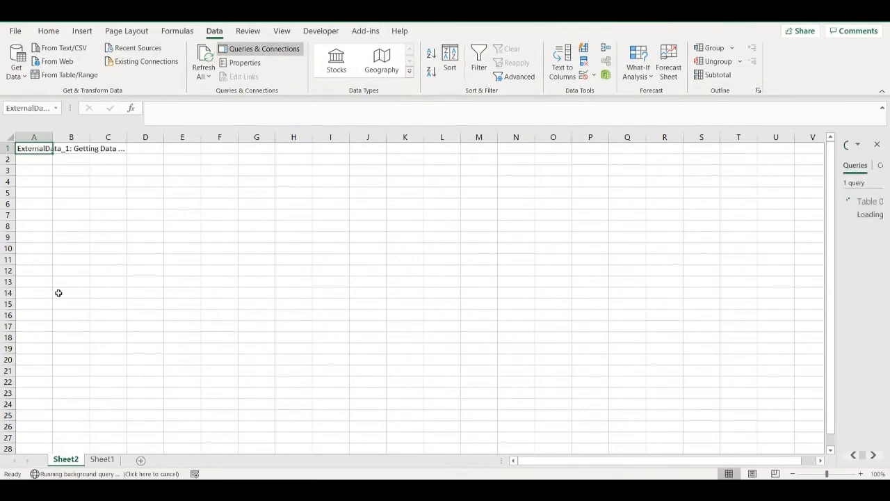
mouse_move(74, 342)
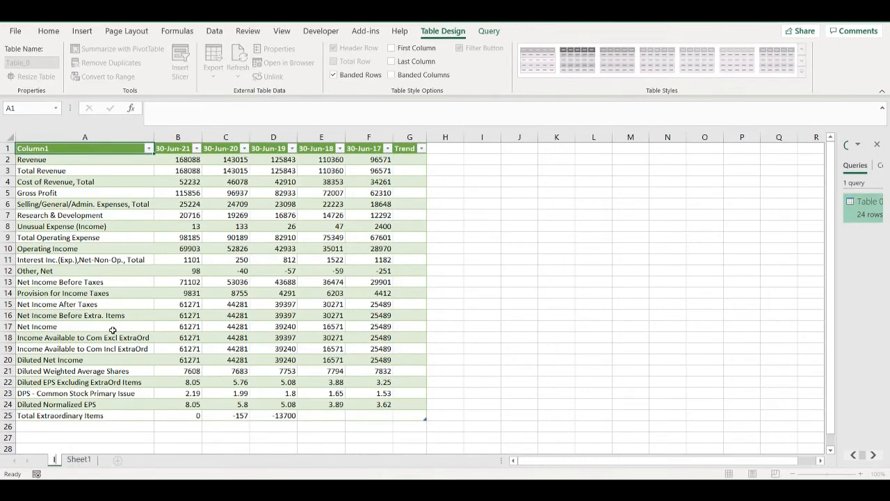
Return to the Reuters financials page and open Microsoft's Balance Sheet
left_click(85, 147)
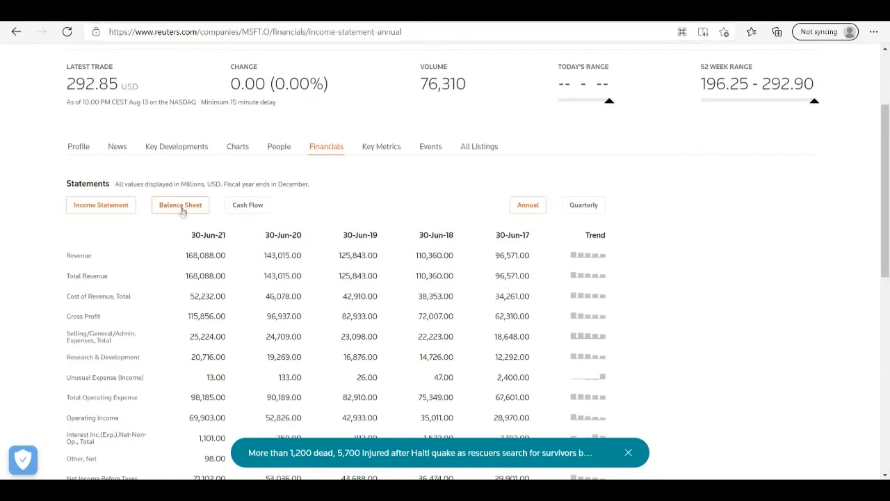
left_click(181, 204)
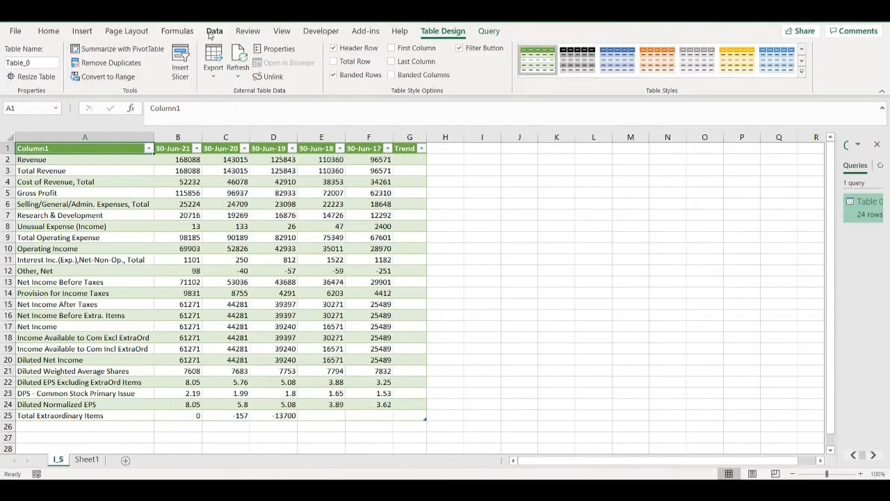
Import the balance sheet URL via Data > From Web and preview its Table 0
left_click(214, 31)
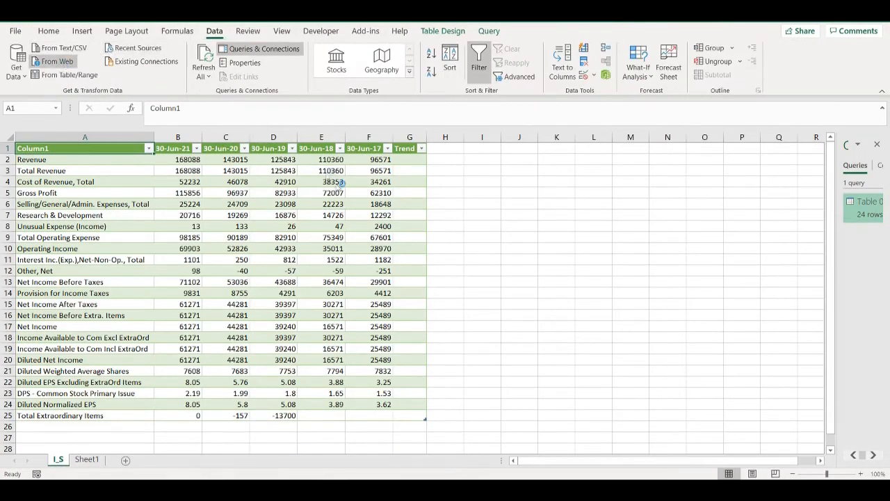
mouse_move(351, 227)
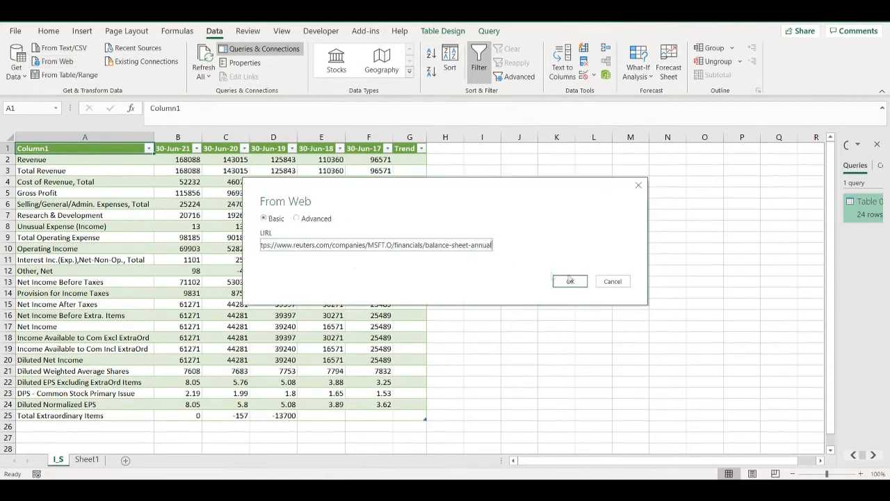
left_click(571, 281)
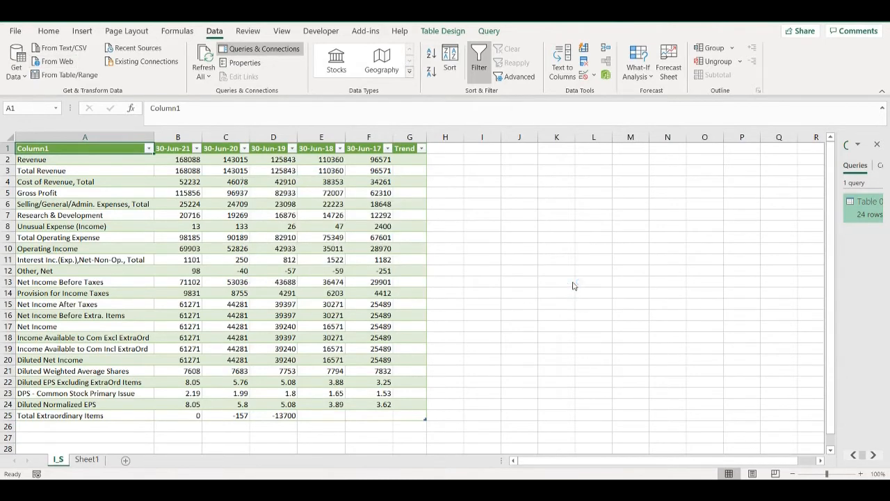
left_click(202, 58)
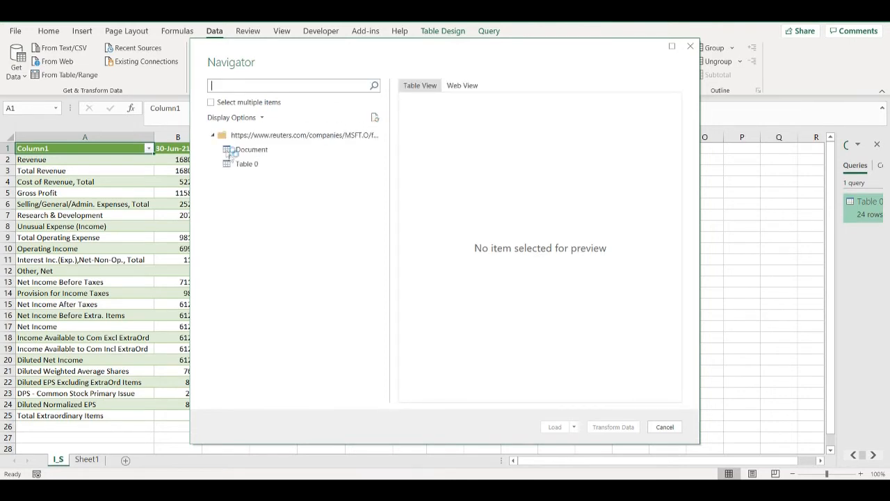
mouse_move(251, 170)
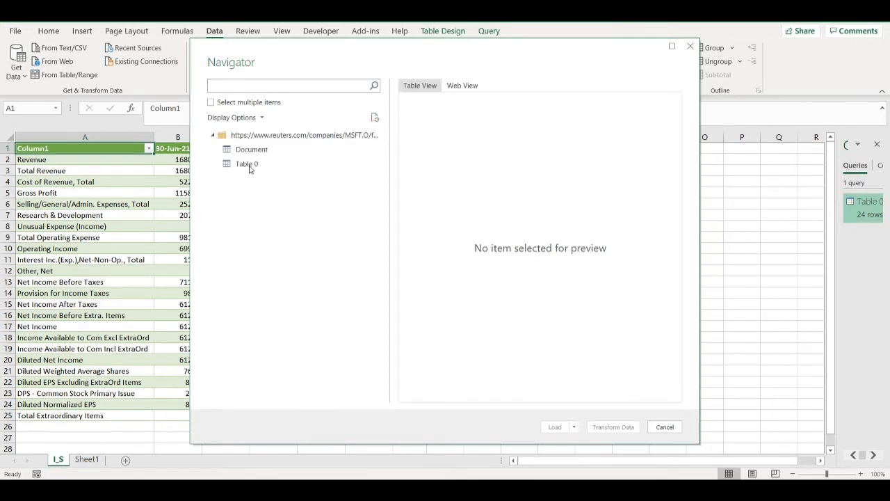
left_click(246, 165)
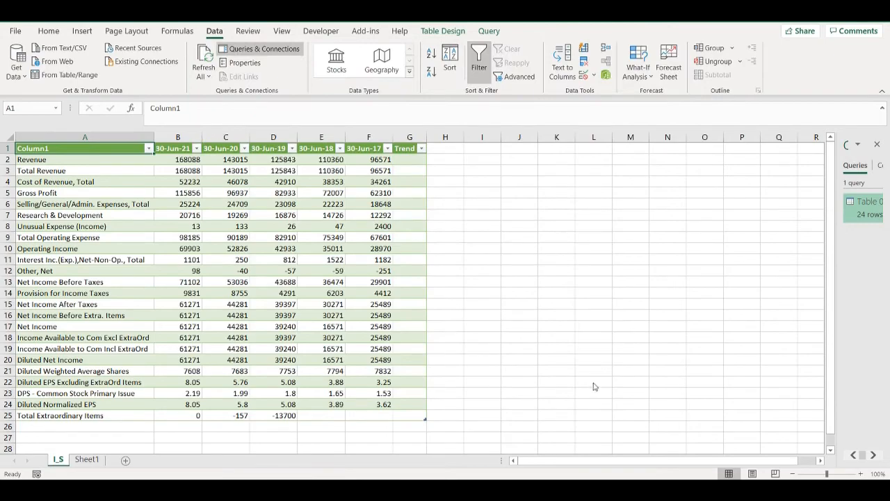
mouse_move(554, 309)
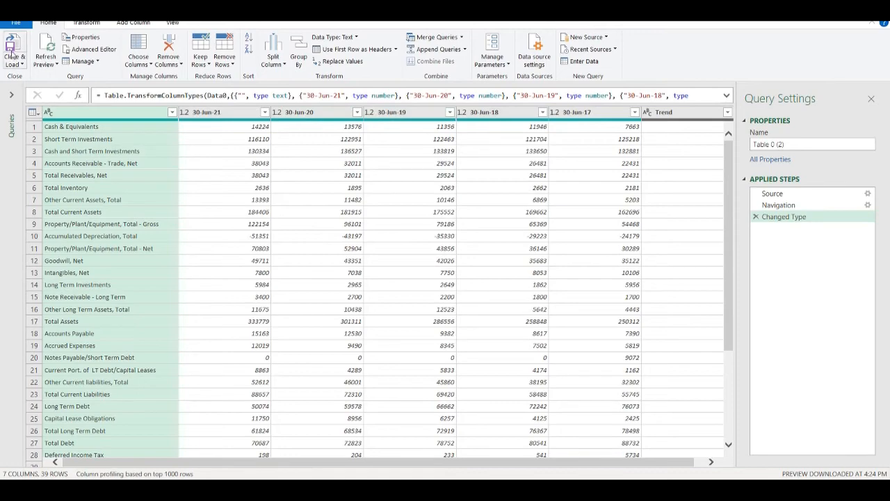
Close & Load the balance sheet query into its own worksheet
left_click(14, 49)
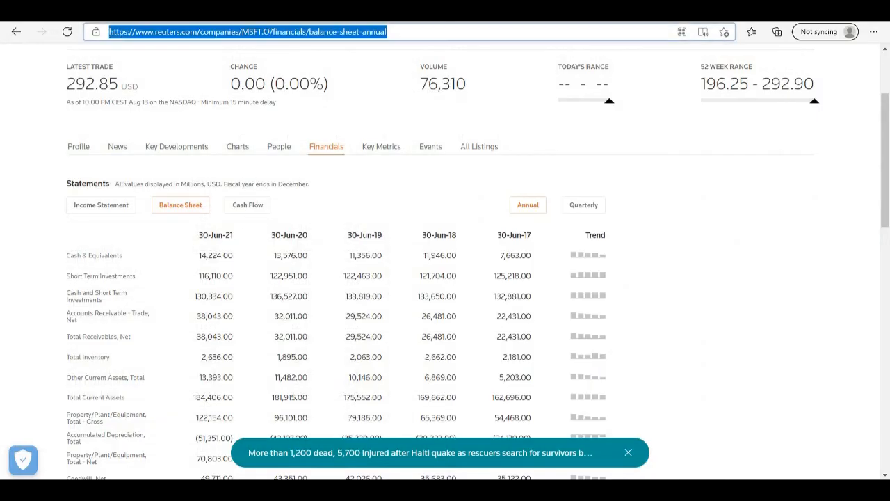
Open the annual Cash Flow statement on Reuters and select its URL for copying
left_click(247, 204)
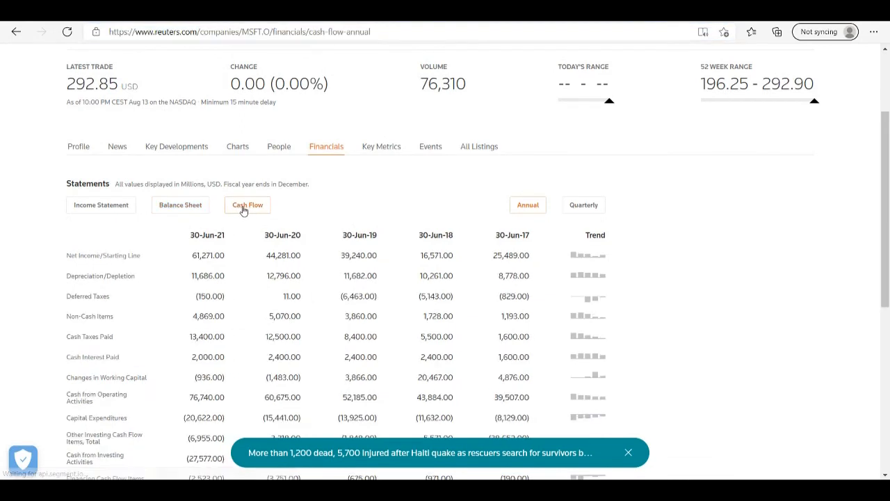
mouse_move(535, 206)
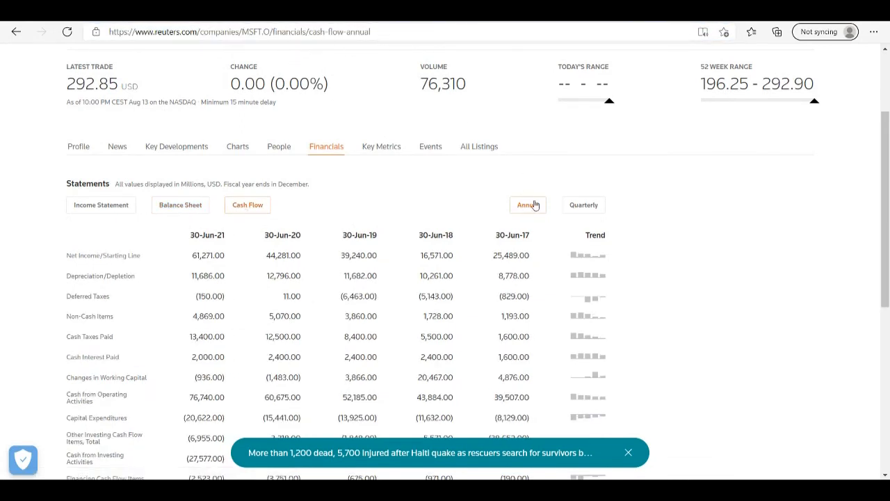
left_click(239, 31)
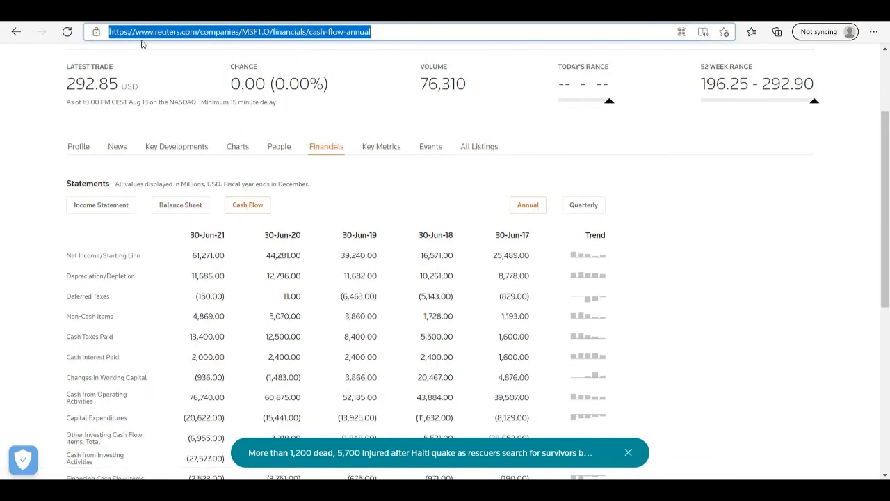
right_click(240, 31)
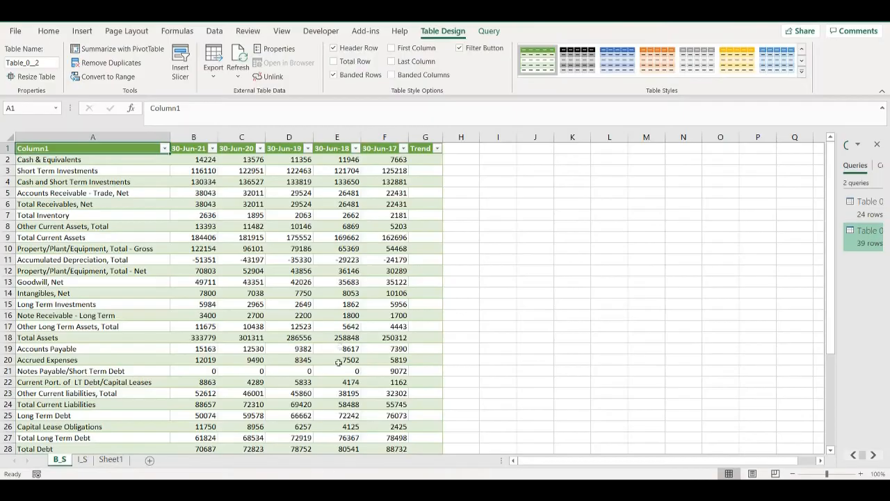
Start a web import from the Reuters MSFT cash-flow-annual URL
left_click(214, 31)
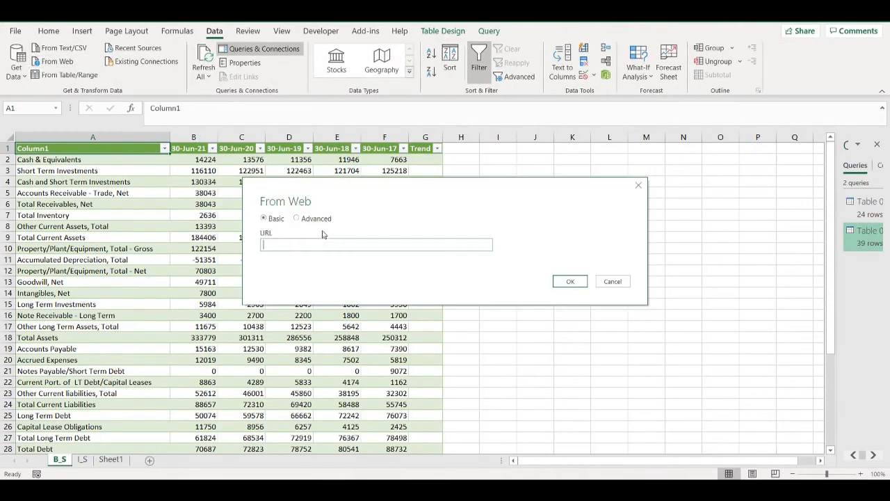
type("https://www.reuters.com/companies/MSFT.O/financials/cash-flow-annual")
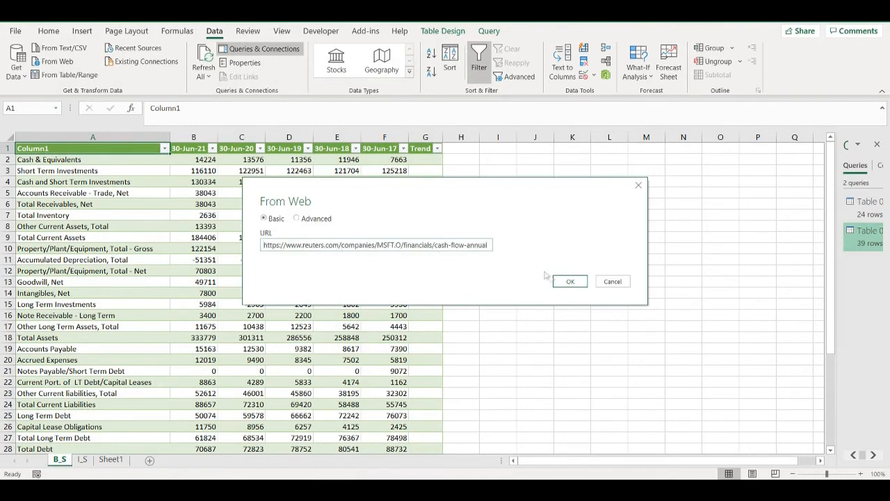
left_click(571, 281)
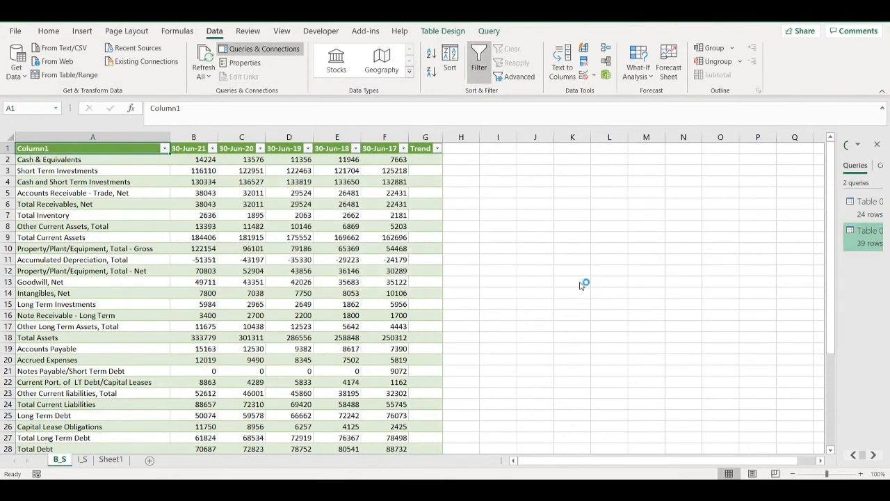
left_click(203, 62)
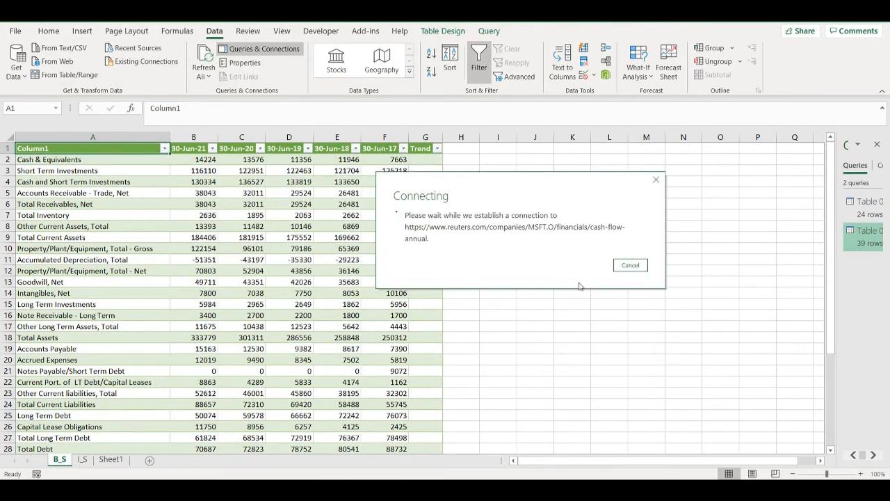
mouse_move(531, 276)
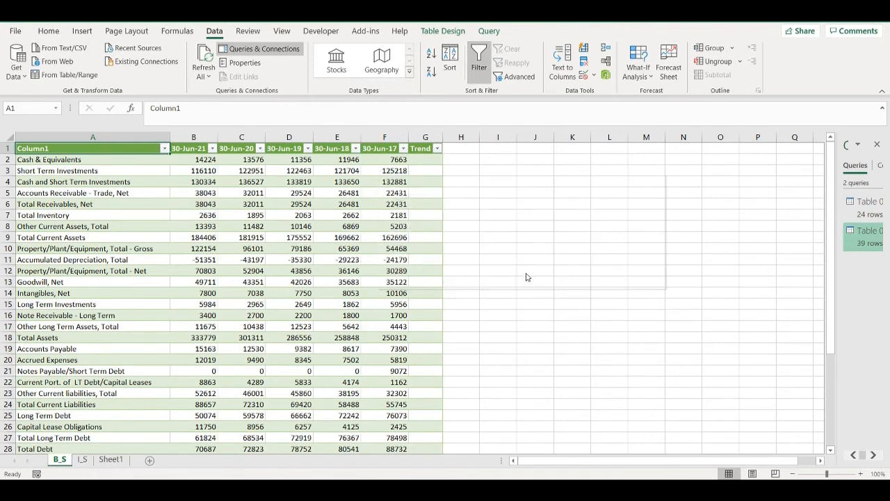
mouse_move(470, 301)
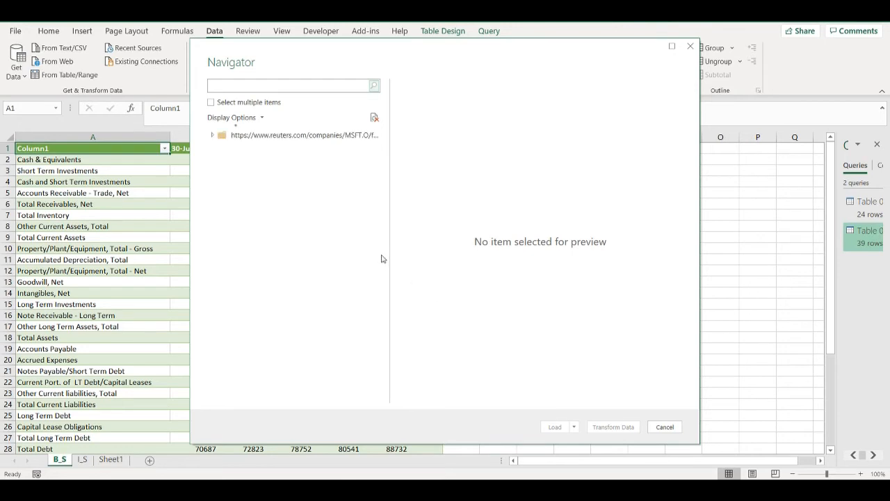
Choose Table 0 of cash flow lines in the Navigator and send it to Transform Data
left_click(213, 135)
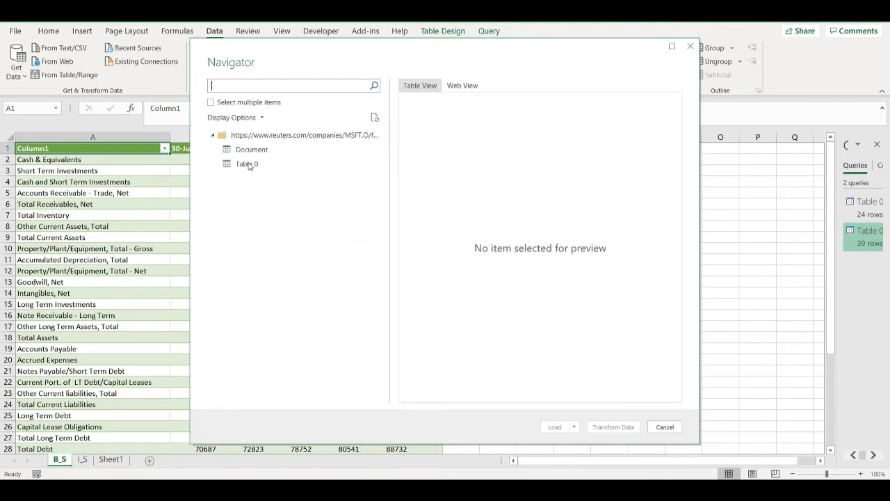
left_click(247, 164)
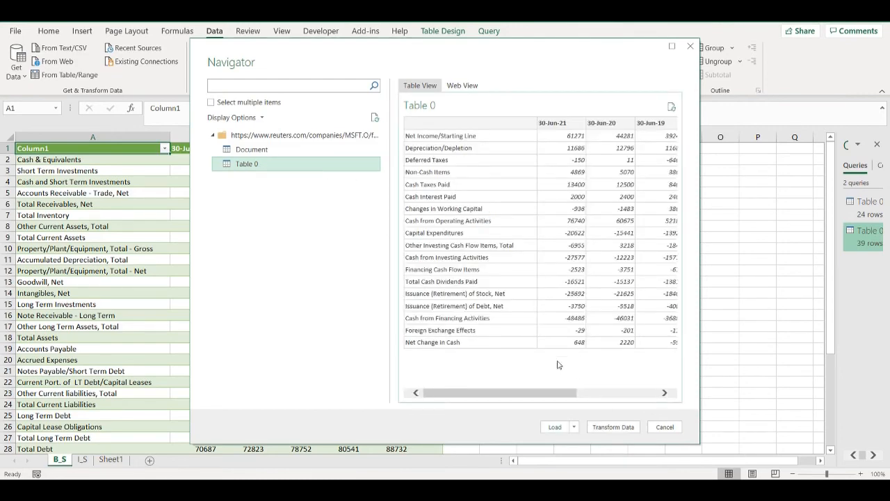
left_click(554, 425)
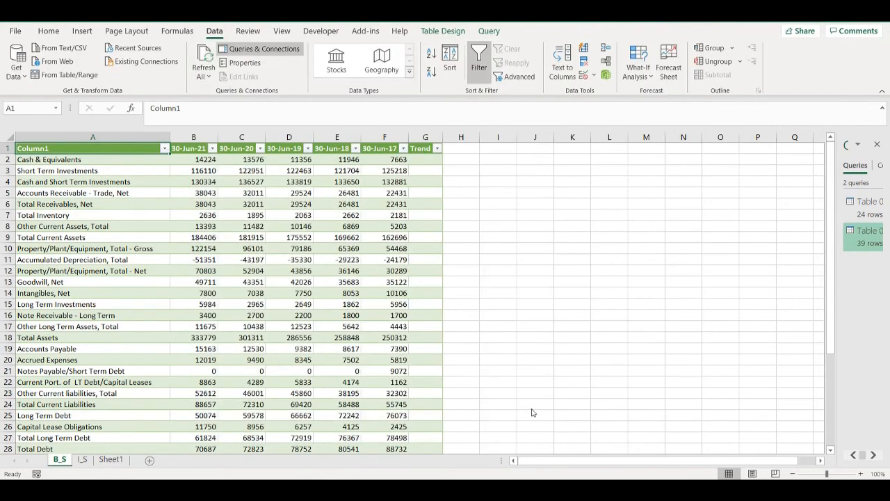
mouse_move(484, 370)
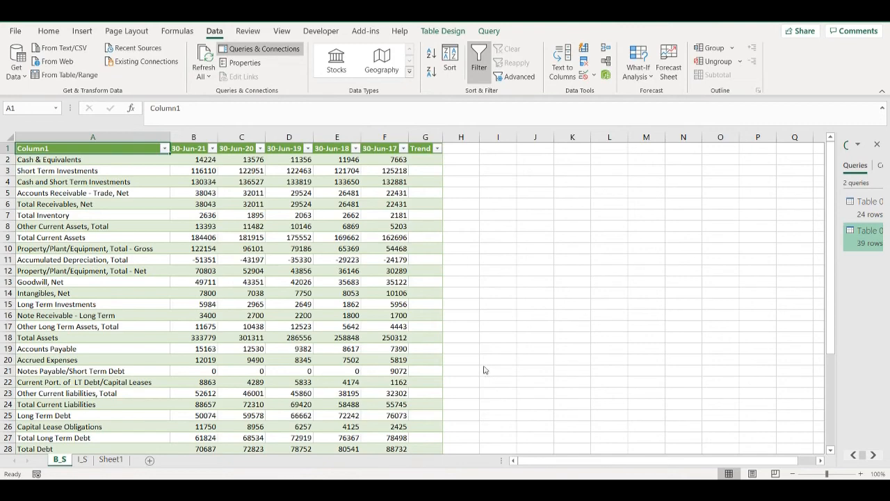
mouse_move(474, 362)
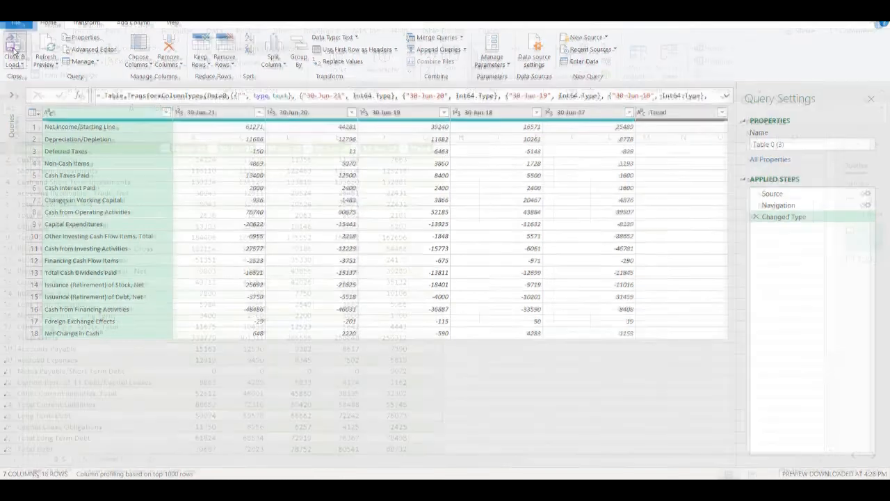
Load the cash flow query into new Sheet4 and start renaming its tab
left_click(14, 53)
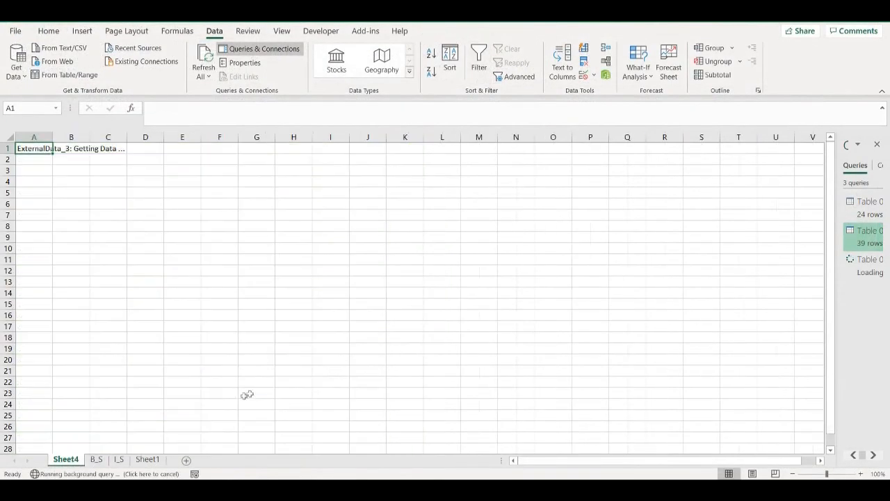
right_click(65, 460)
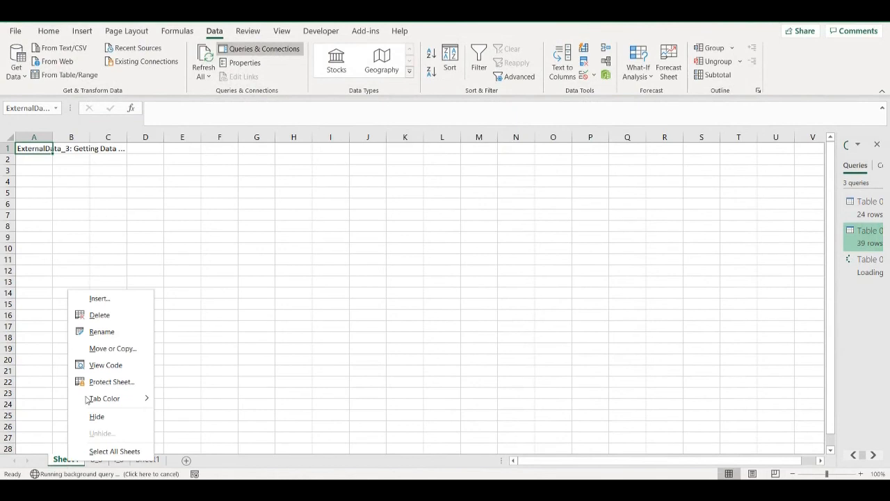